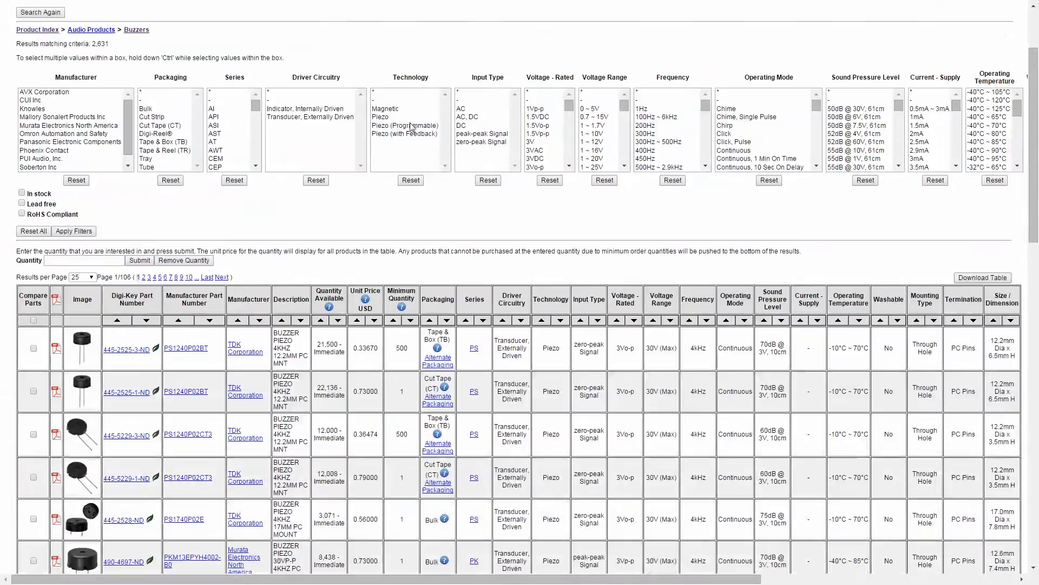
Step: Open the product page for part 102-1266-6-ND, the CUI CT-1205H-SMT-TR Digi-Reel buzzer
scroll(down, 3)
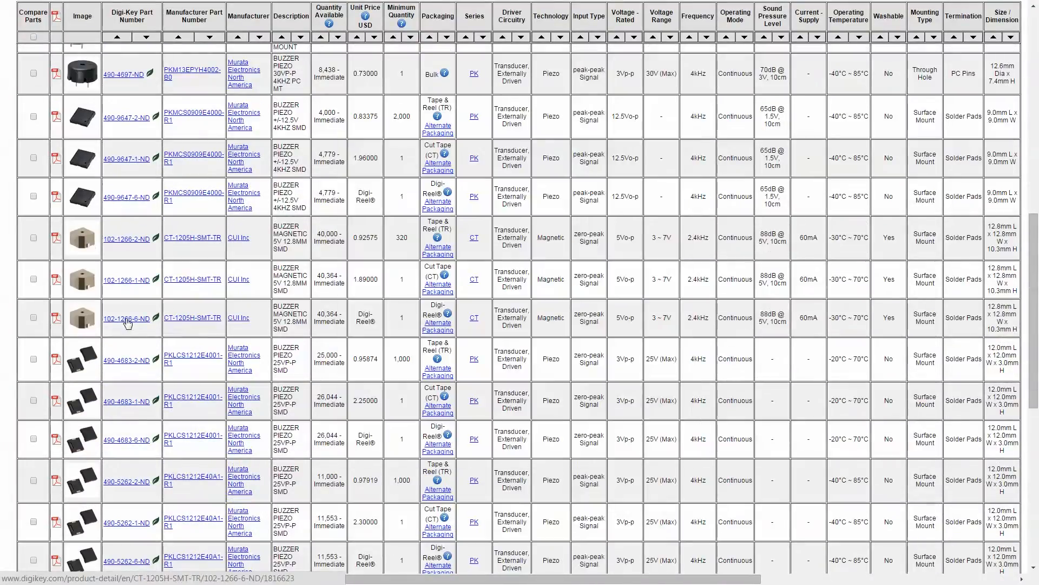
click(124, 318)
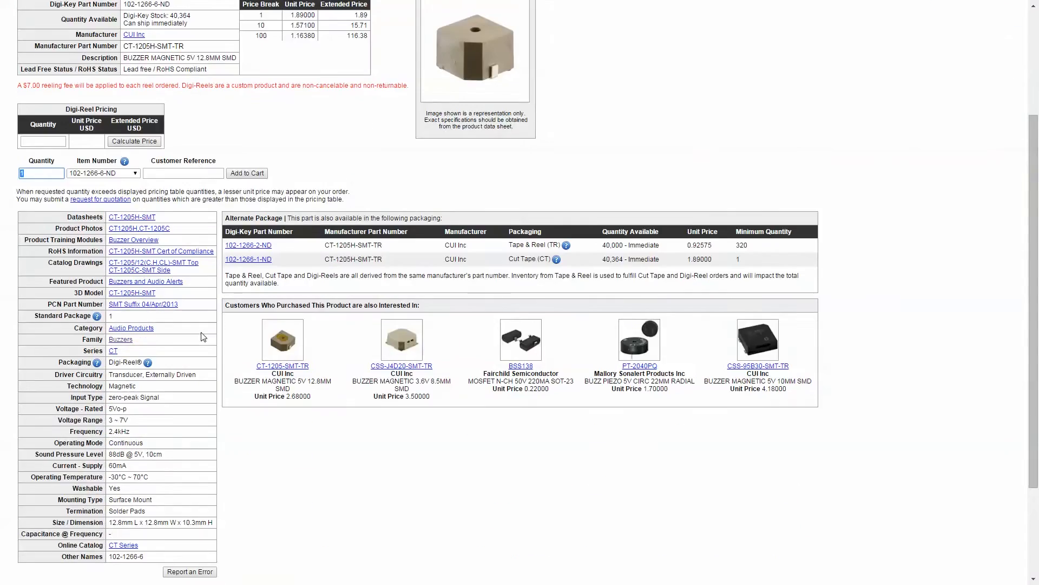